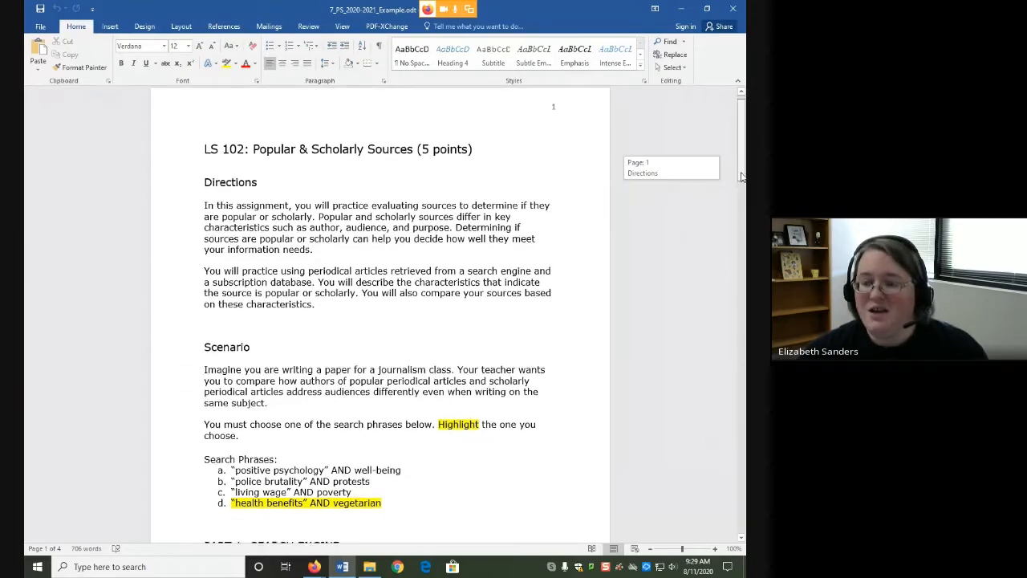
Step: Scroll past the scenario and search phrases to the PART 1: SEARCH ENGINE heading
scroll(down, 3)
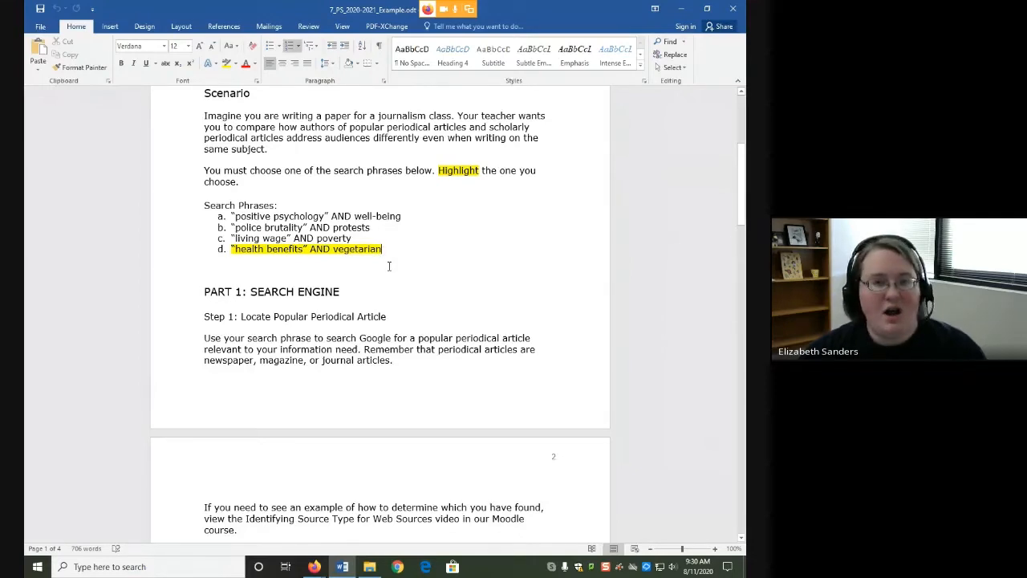
mouse_move(511, 254)
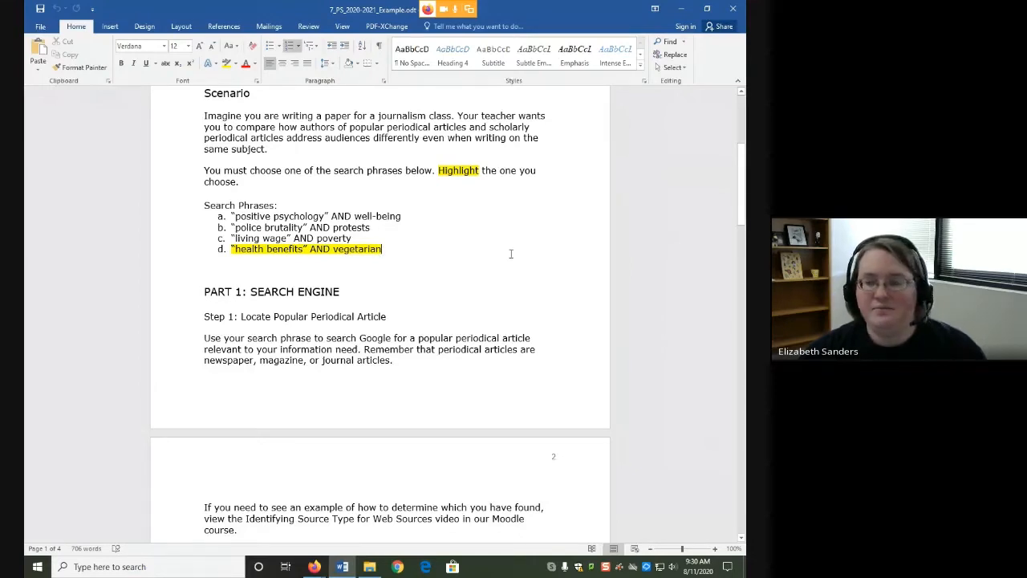
scroll(down, 3)
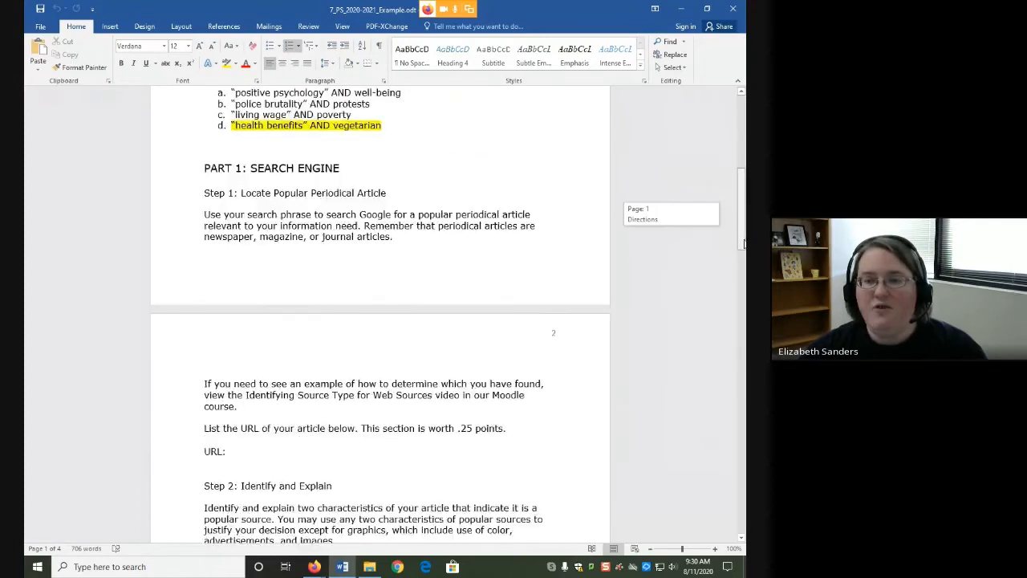
Step: Scroll to page 2, showing Step 2: Identify and Explain and Step 3: Cite Popular Periodical Article
scroll(down, 3)
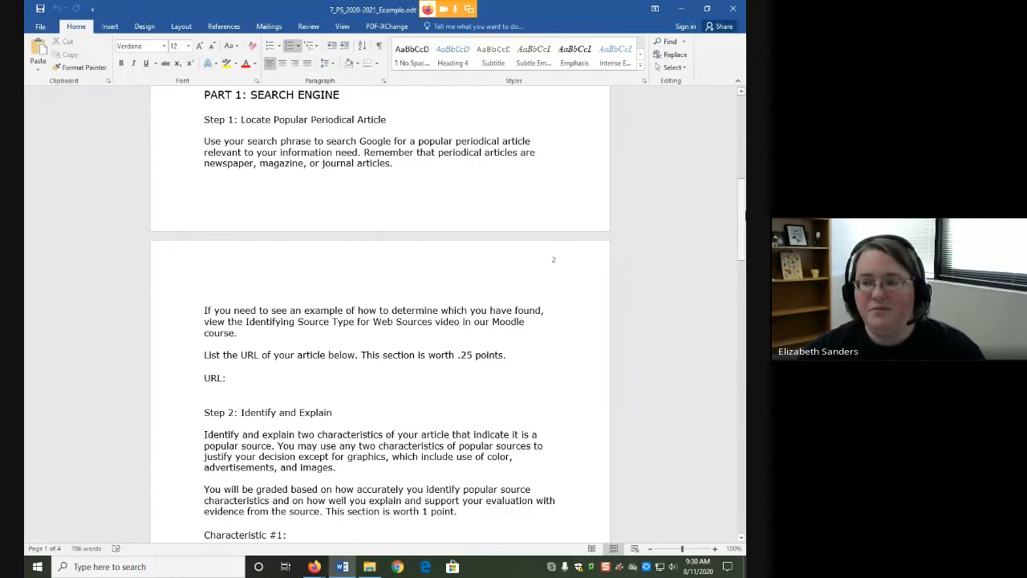
scroll(down, 3)
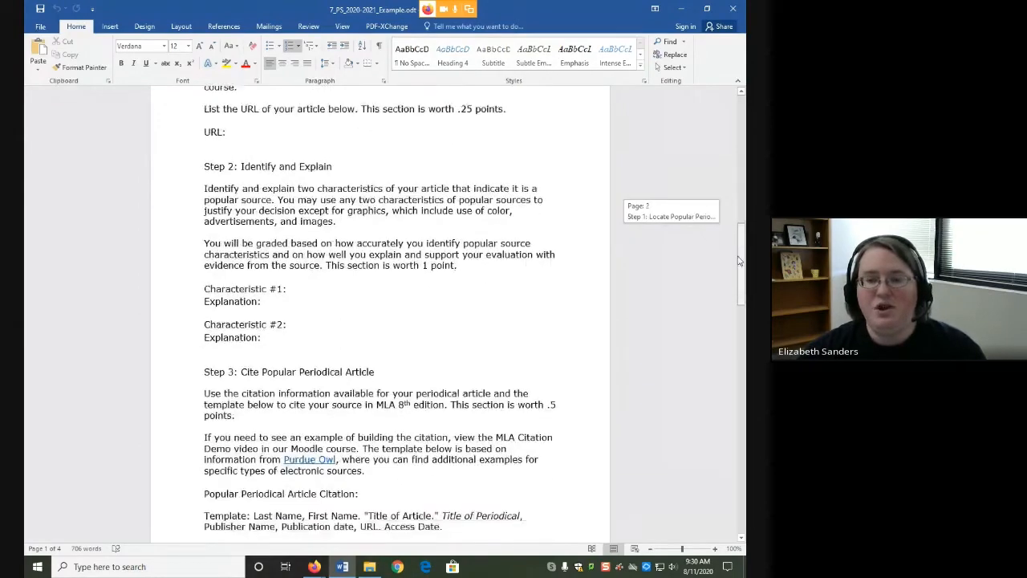
scroll(down, 3)
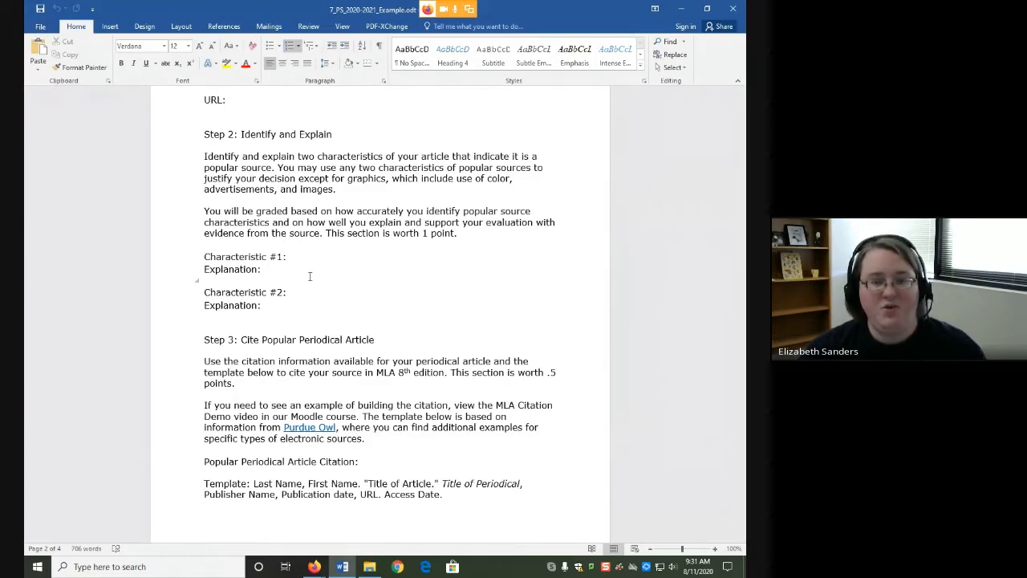
mouse_move(675, 309)
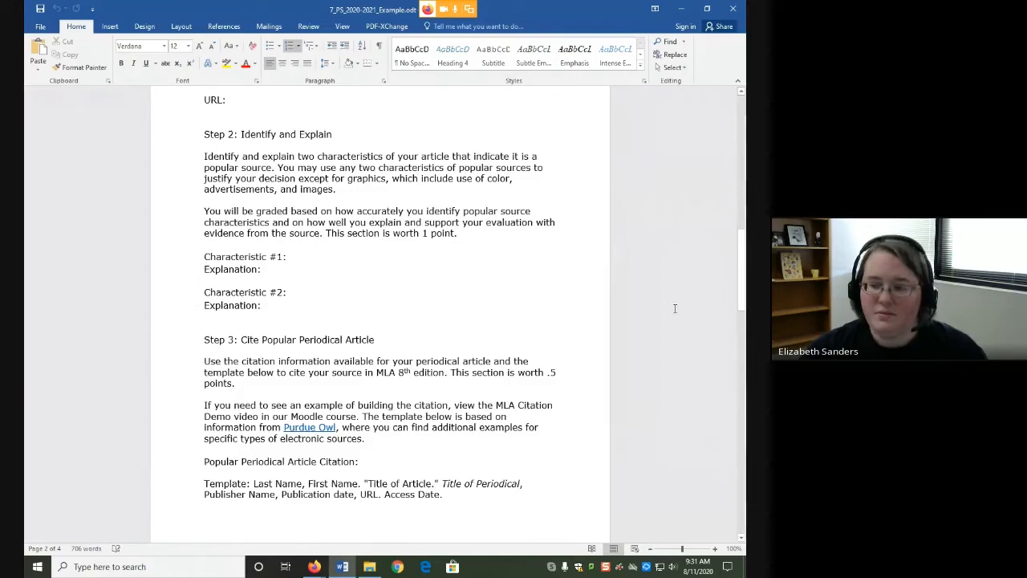
Step: Select the word 'Template' in the citation line, then scroll to PART 2: LIBRARY DATABASE
scroll(down, 3)
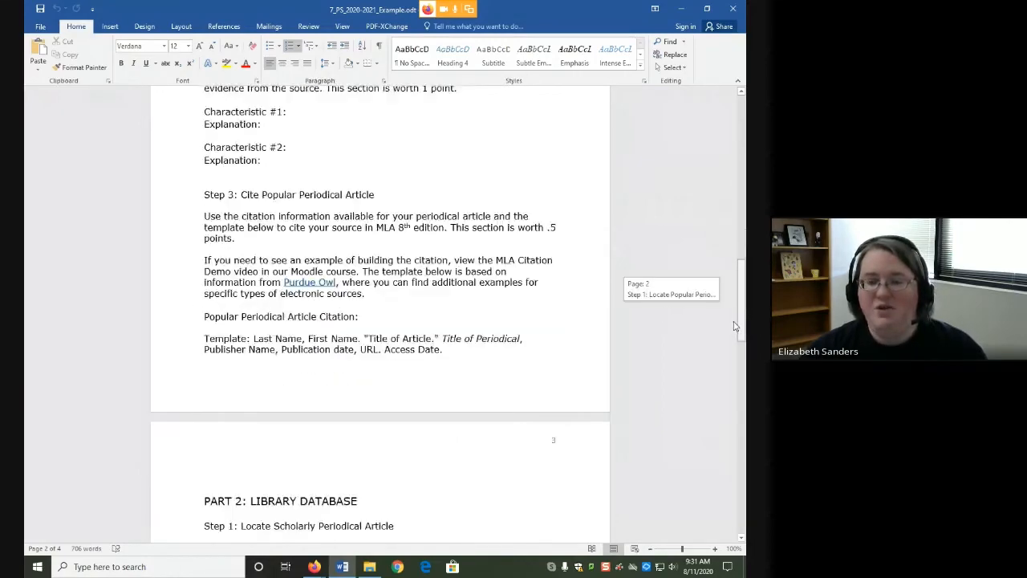
scroll(down, 3)
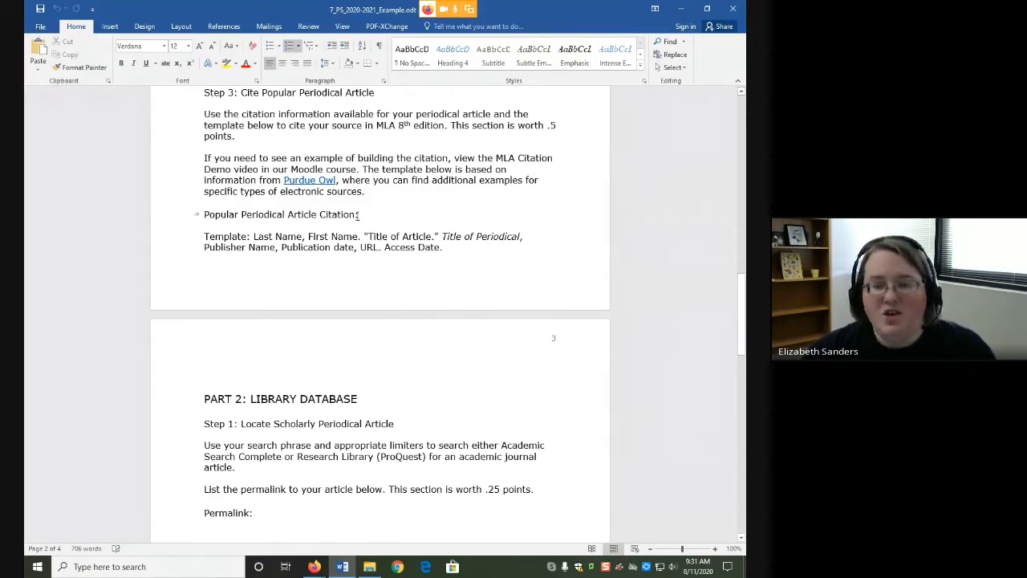
mouse_move(309, 180)
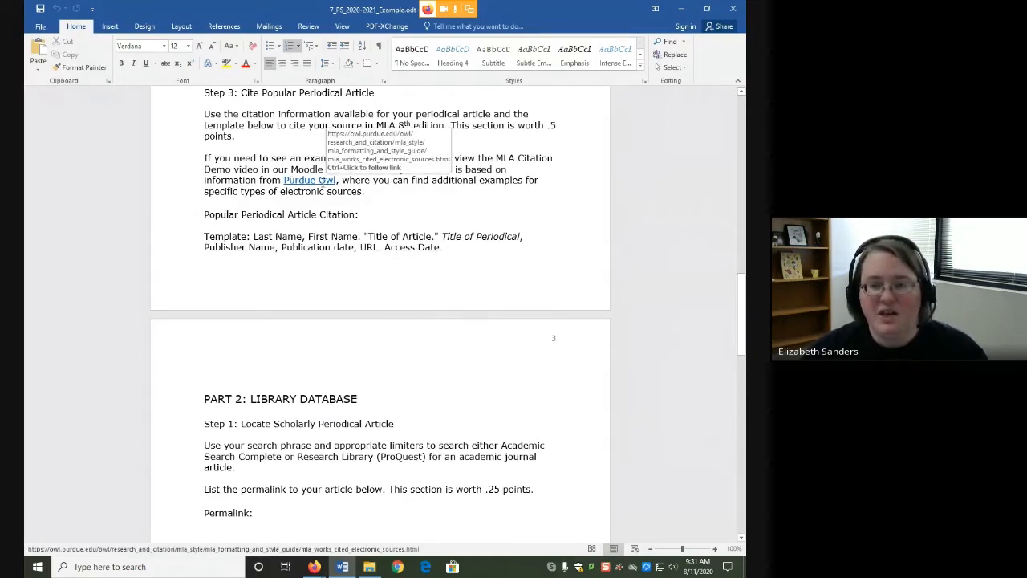
double_click(224, 236)
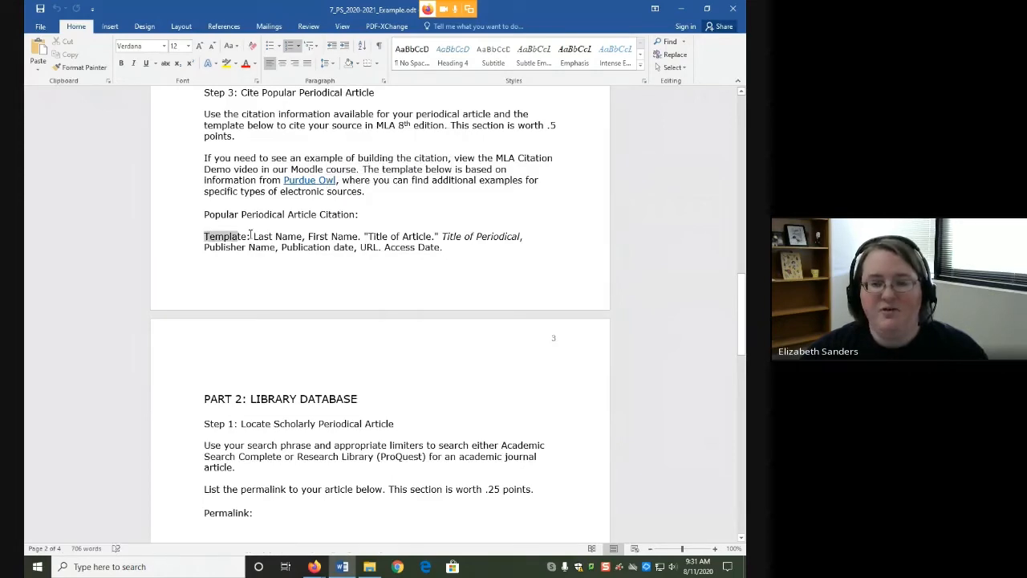
double_click(224, 235)
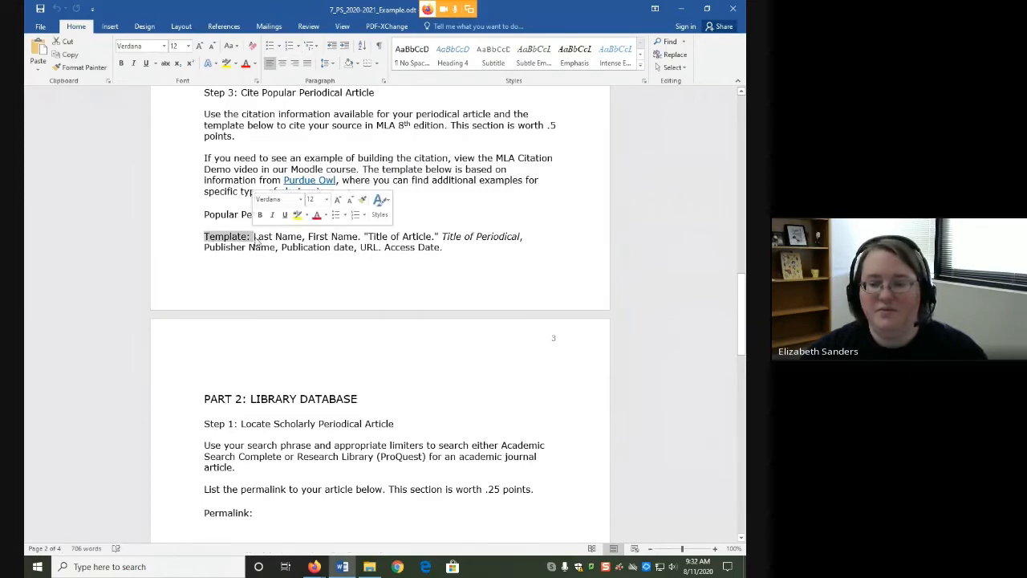
scroll(down, 3)
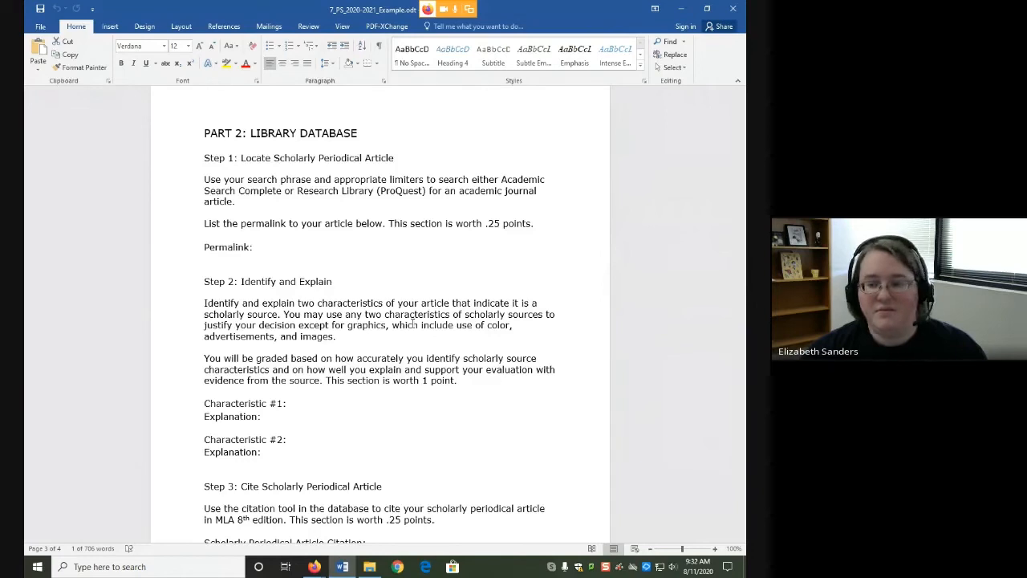
Step: Scroll through Step 3: Cite Scholarly Periodical Article to Step 4: List Subjects and PART 3: REFLECTION
scroll(down, 3)
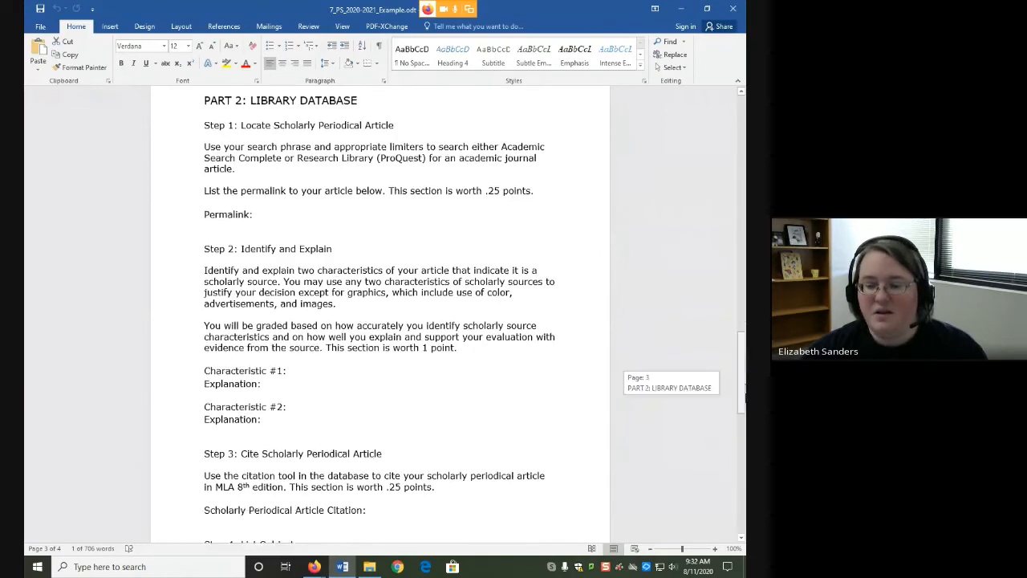
scroll(down, 3)
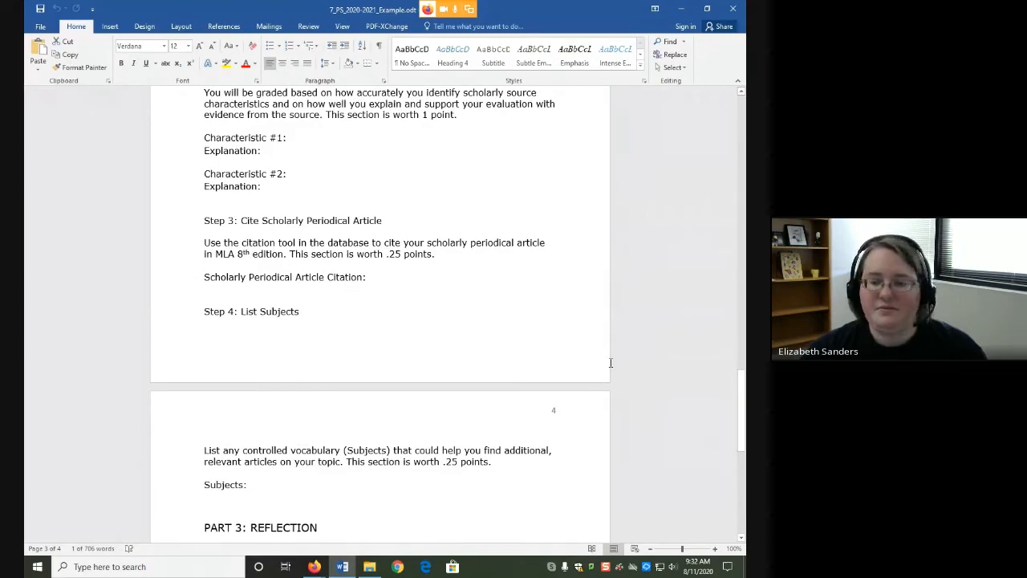
scroll(down, 3)
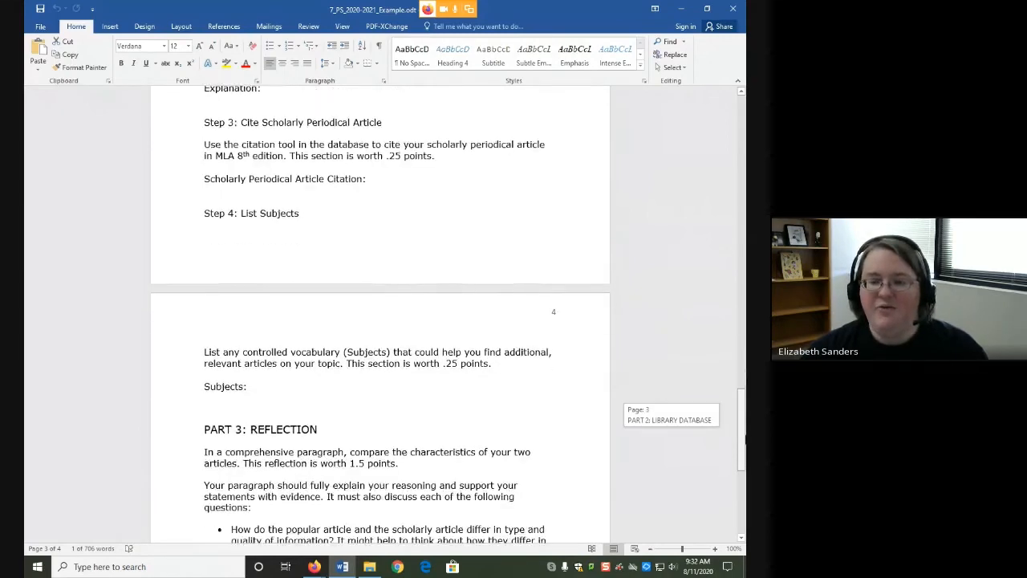
scroll(down, 3)
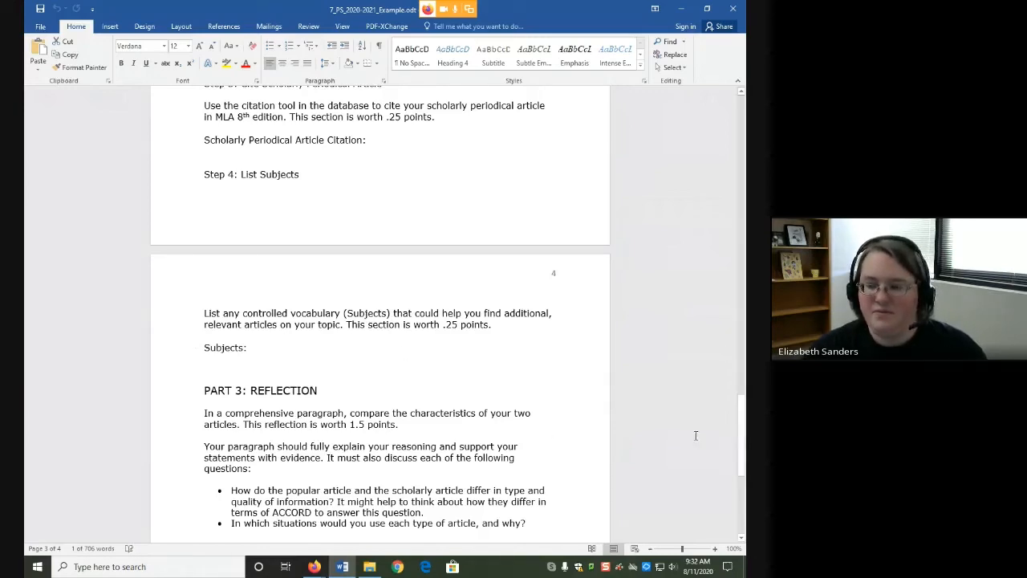
Step: Scroll to the bottom of page 4 to show every PART 3: REFLECTION question
scroll(down, 3)
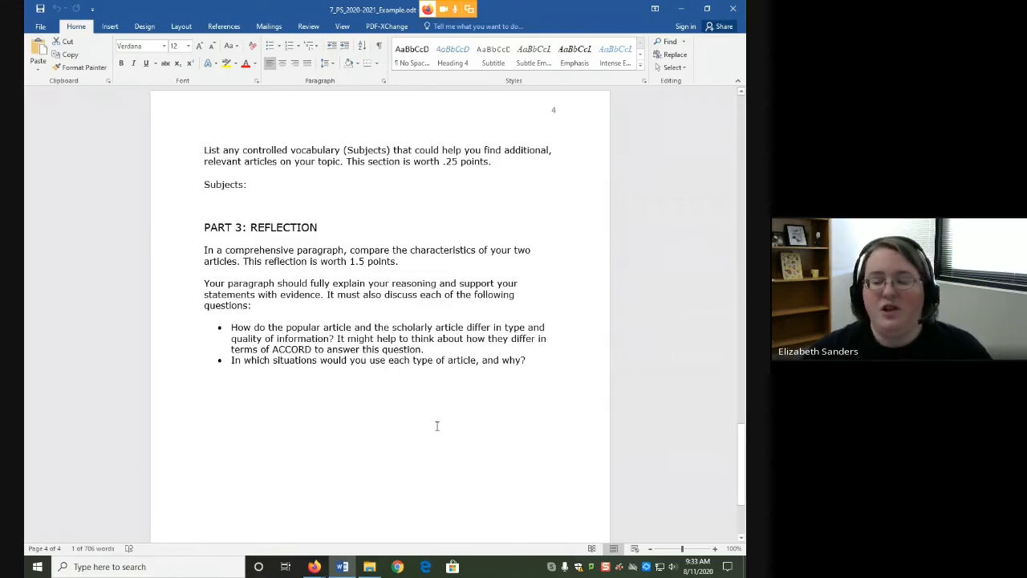
mouse_move(401, 414)
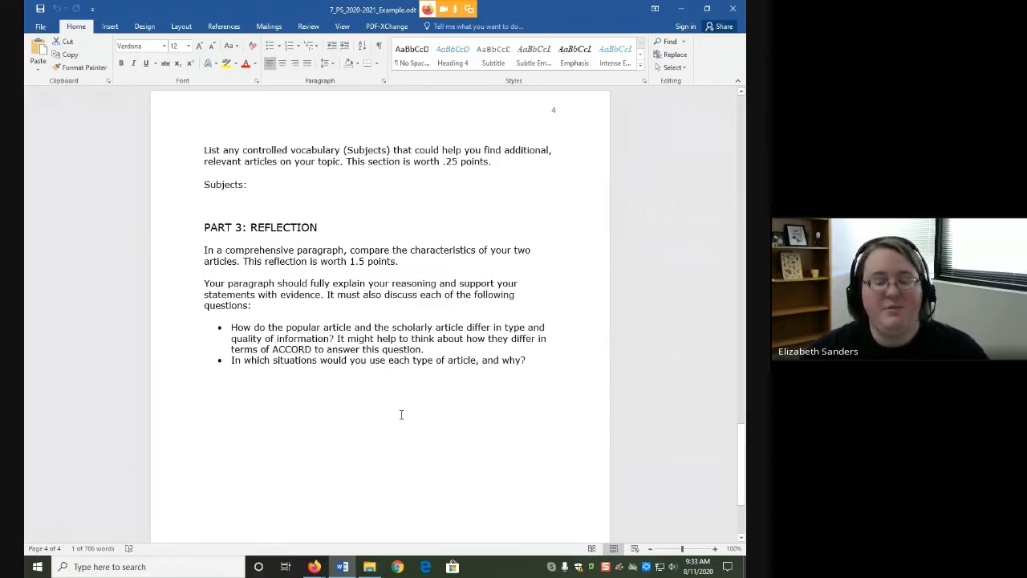